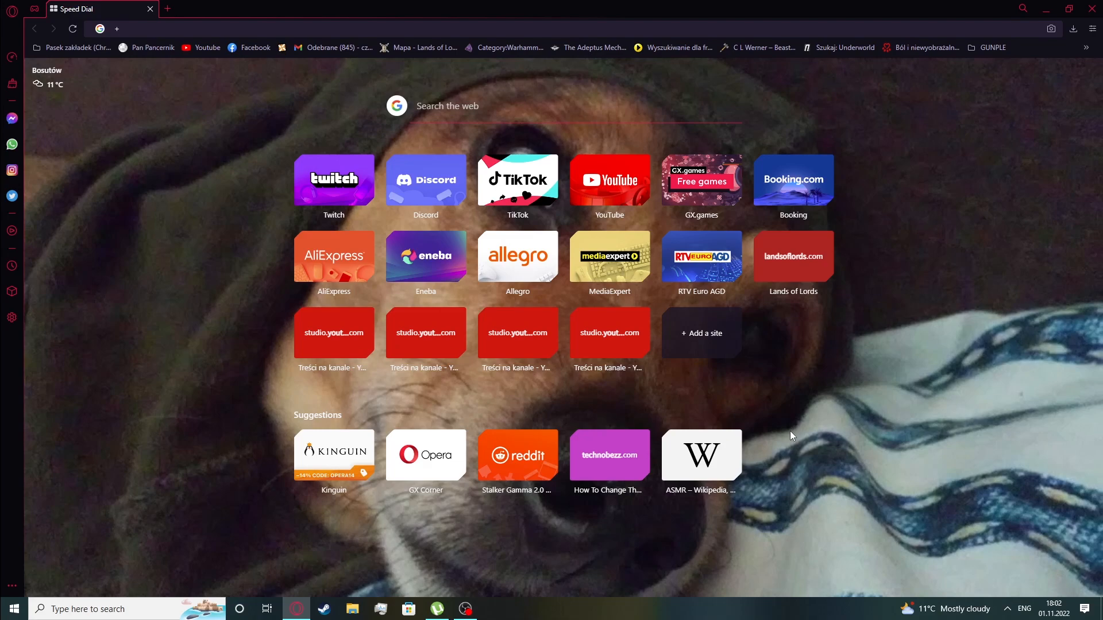
{"action": "mouse_move", "coordinate": [146, 388]}
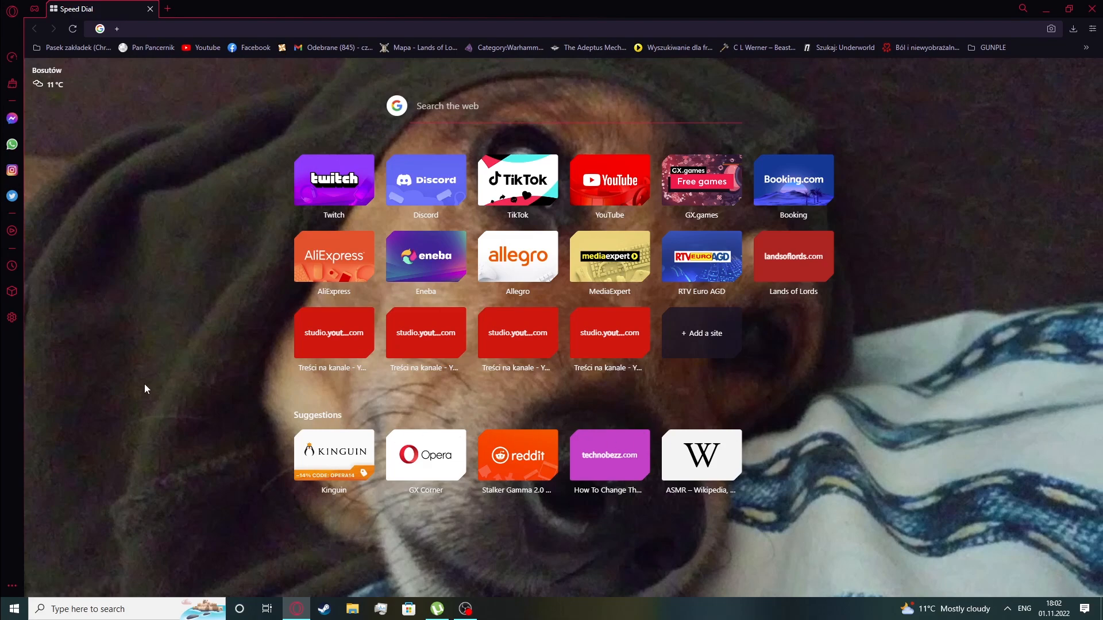
{"action": "mouse_move", "coordinate": [23, 325]}
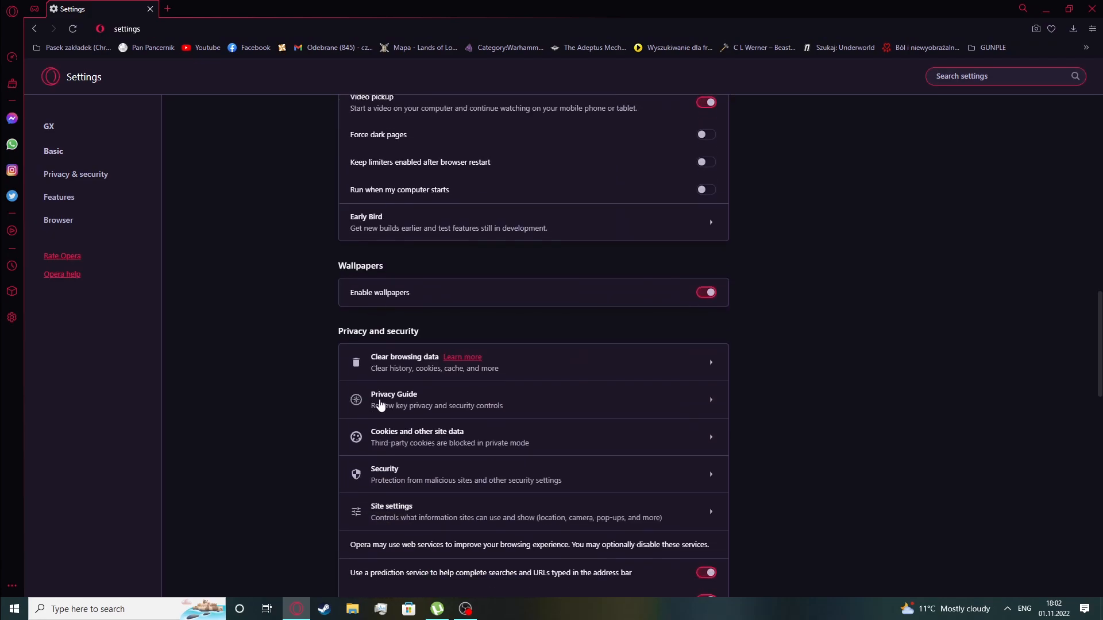
Scroll the Settings page down to the Privacy and security section
{"action": "scroll", "scroll_direction": "down", "scroll_amount": 3}
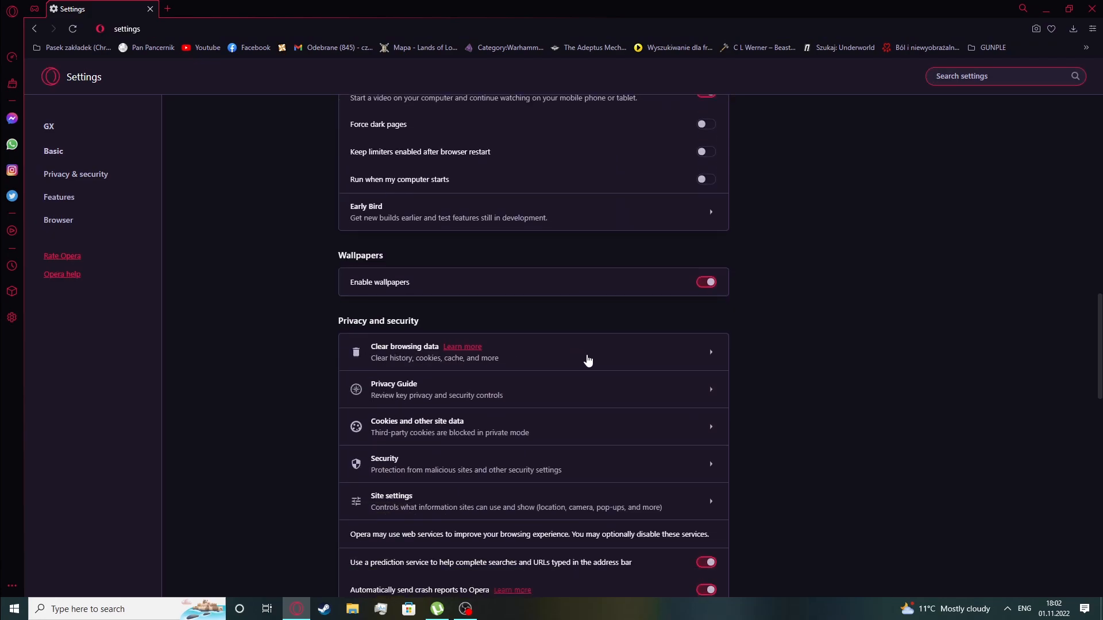
Review the Advanced list of clearable data types, then return to the Basic list
{"action": "left_click", "coordinate": [435, 352]}
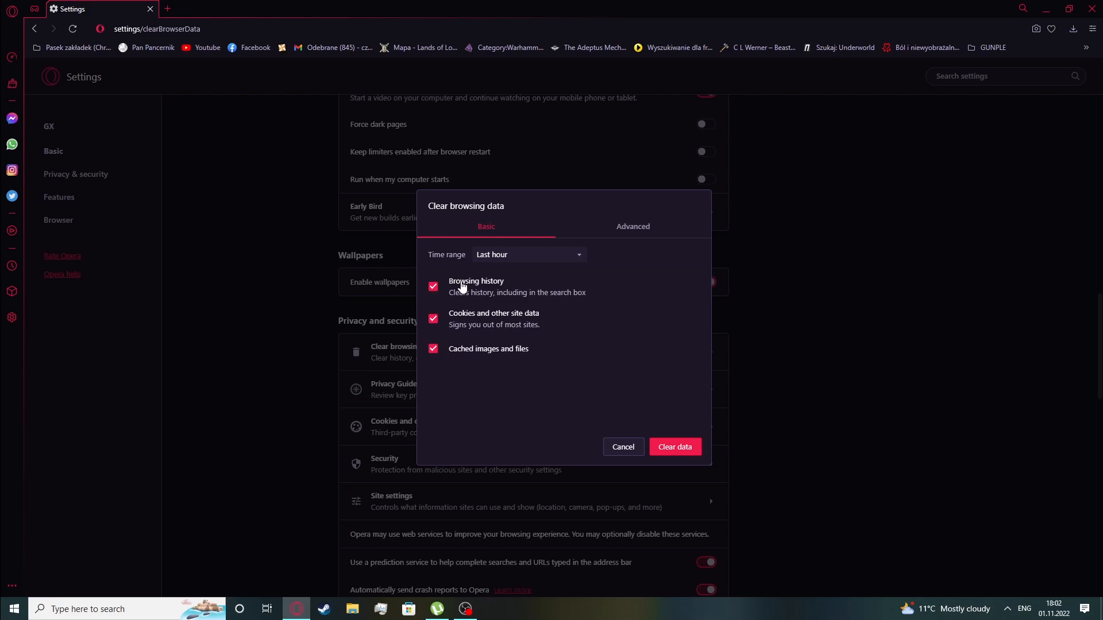
{"action": "mouse_move", "coordinate": [629, 303]}
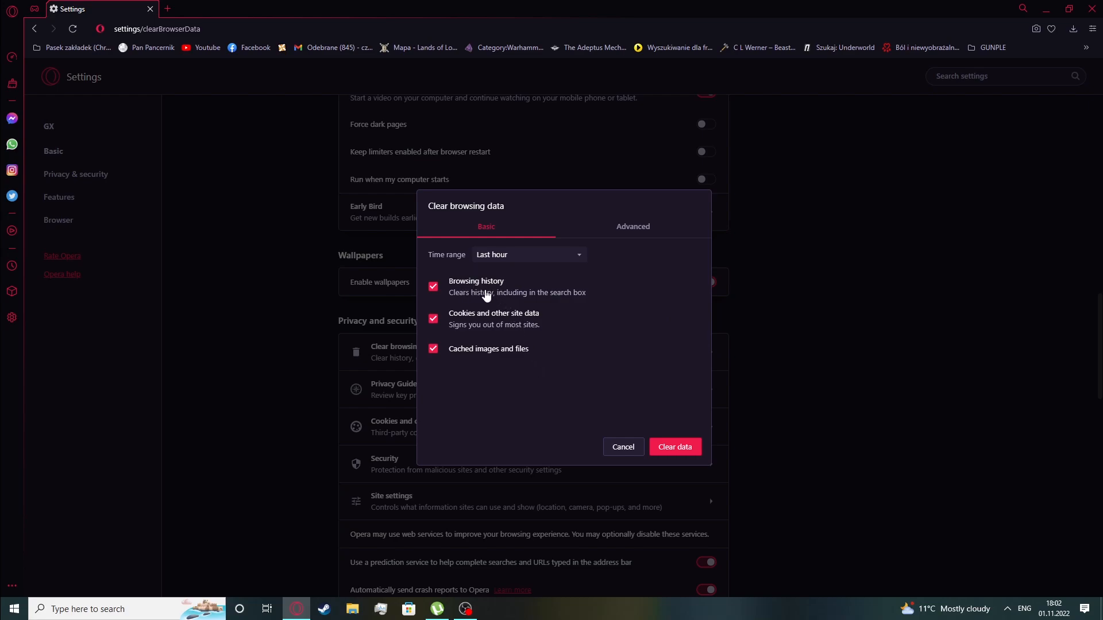
{"action": "mouse_move", "coordinate": [471, 342]}
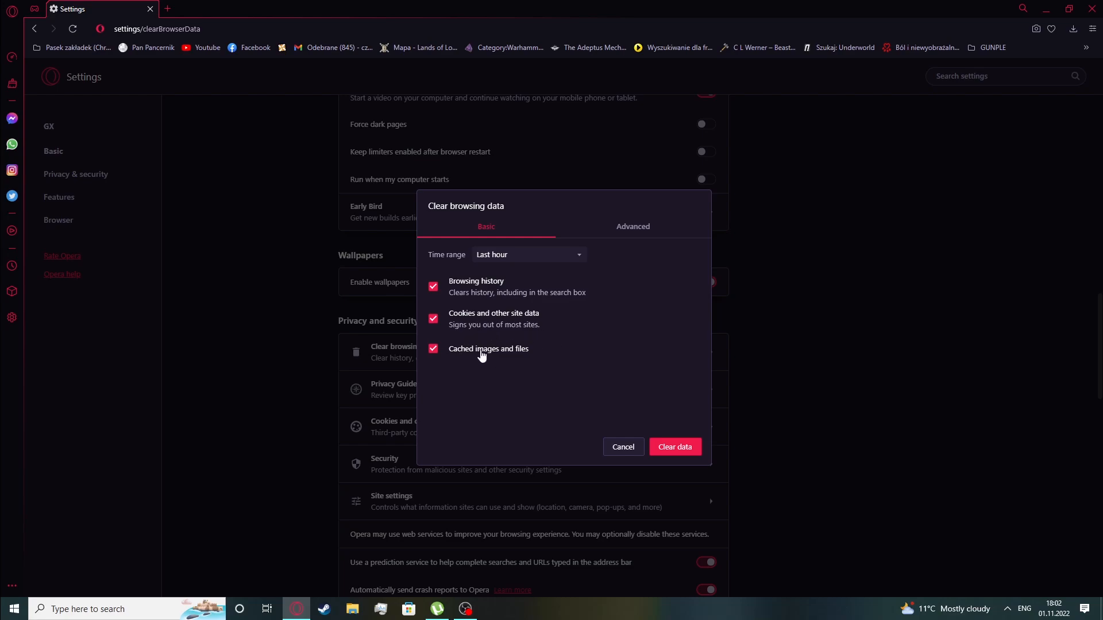
{"action": "left_click", "coordinate": [632, 226]}
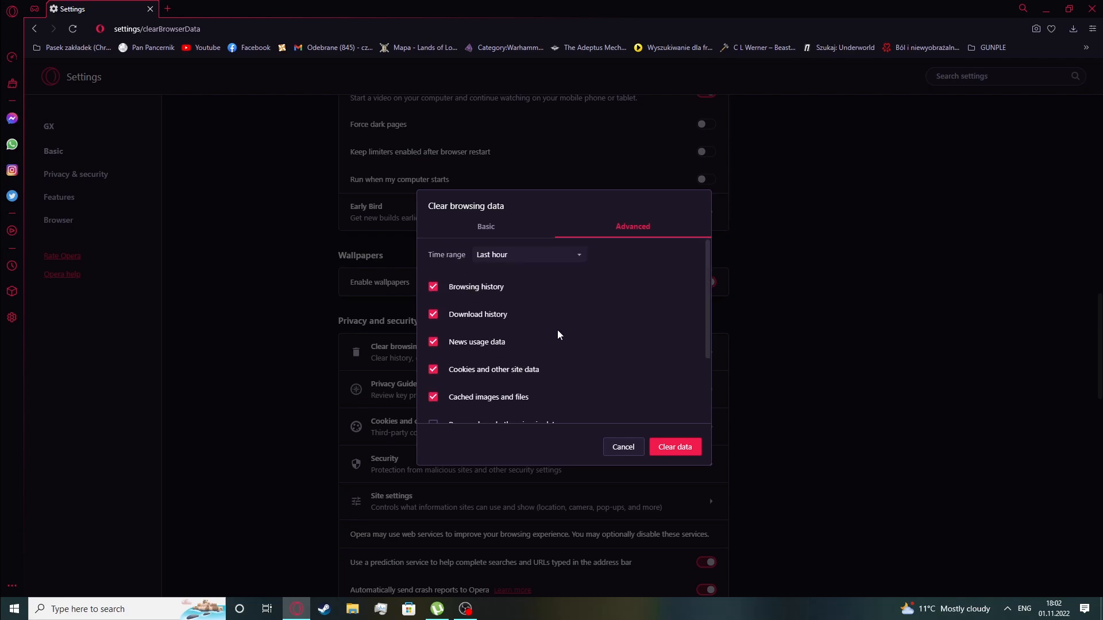
{"action": "scroll", "scroll_direction": "down", "scroll_amount": 3}
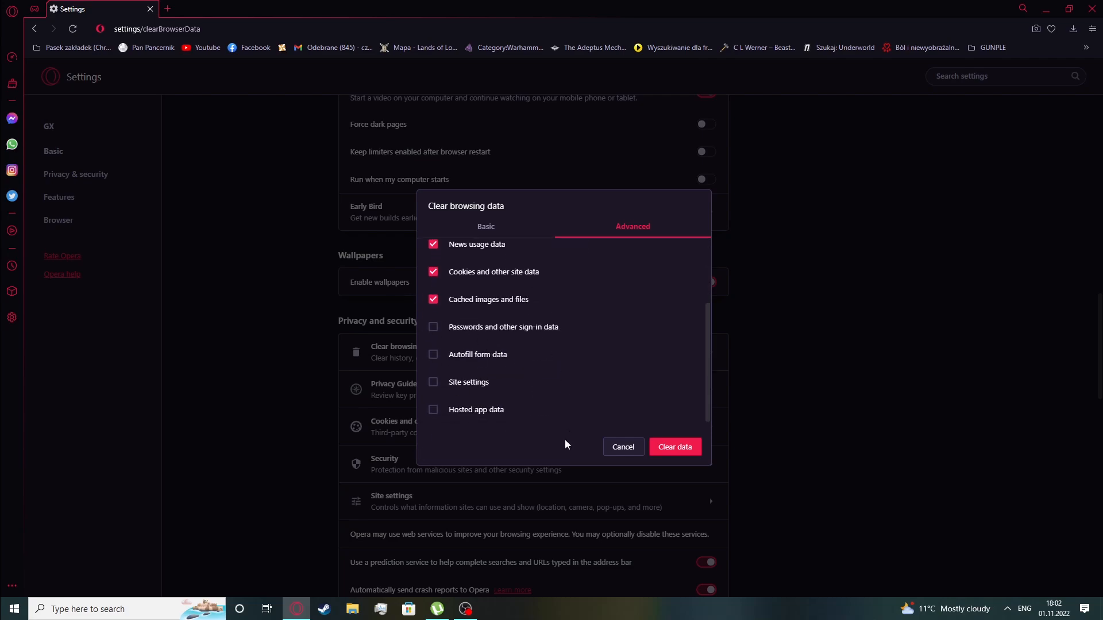
{"action": "left_click", "coordinate": [485, 227]}
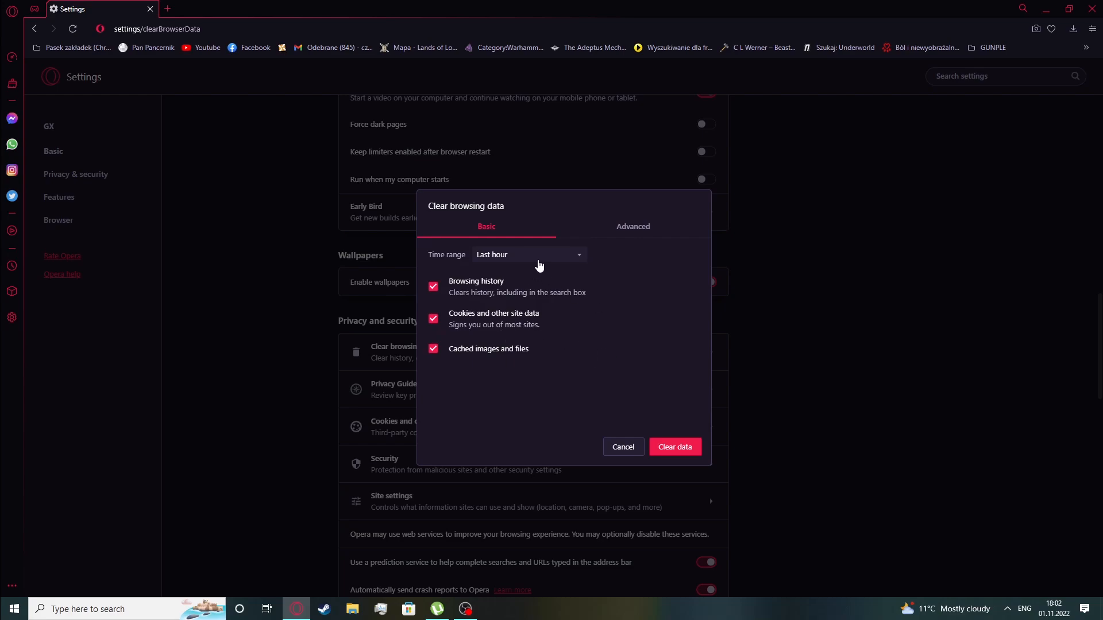
Clear the last hour's browsing history and cookies while keeping cached images and files
{"action": "left_click", "coordinate": [529, 255]}
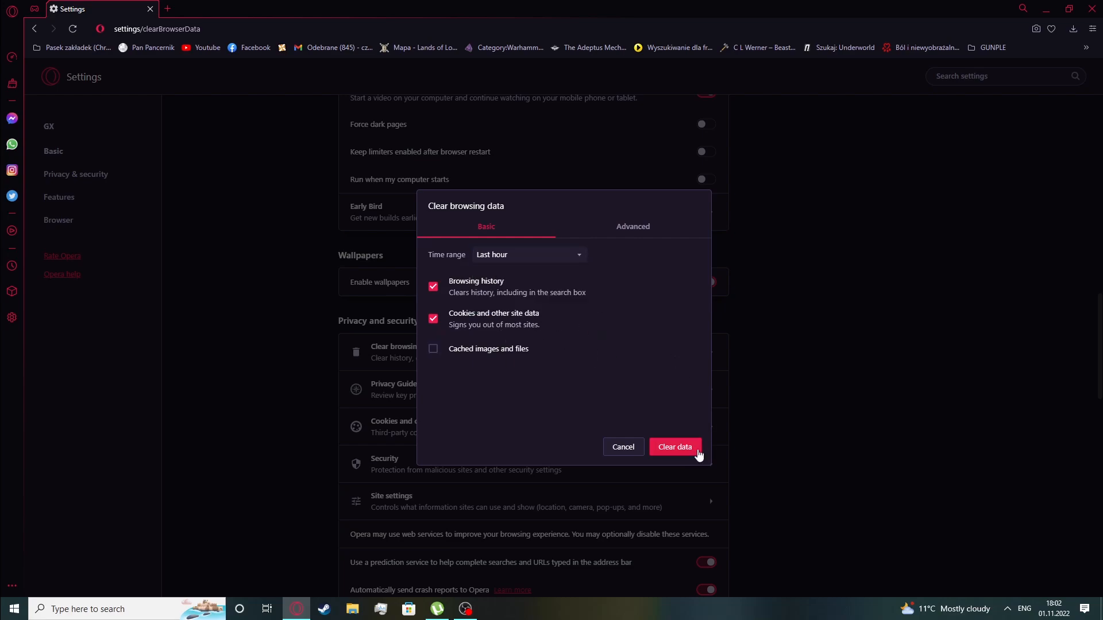
{"action": "mouse_move", "coordinate": [577, 439]}
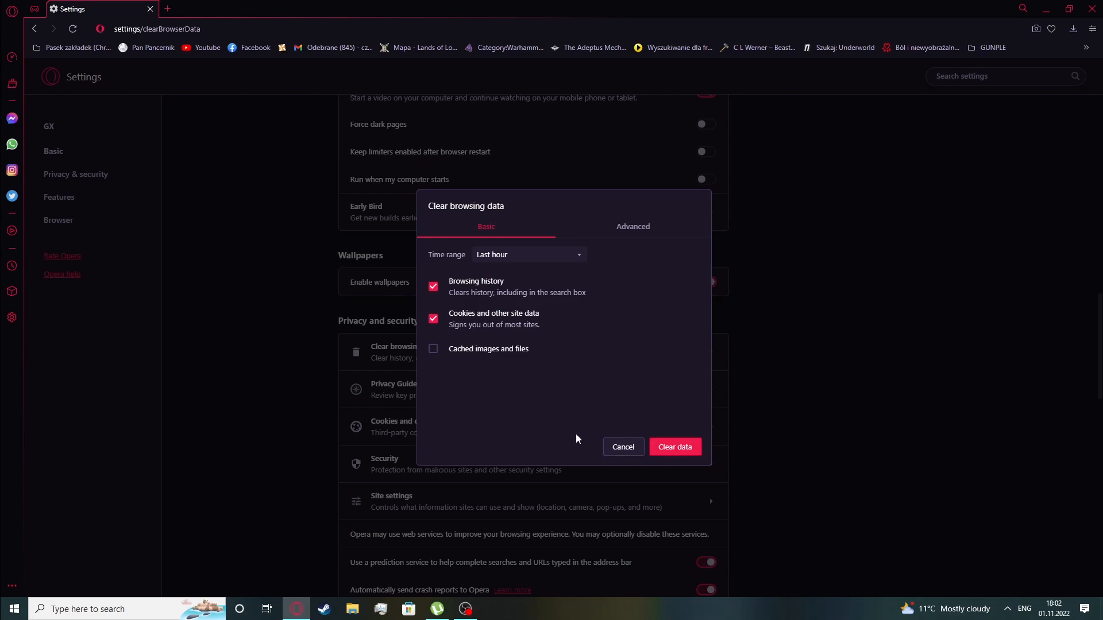
{"action": "left_click", "coordinate": [622, 447]}
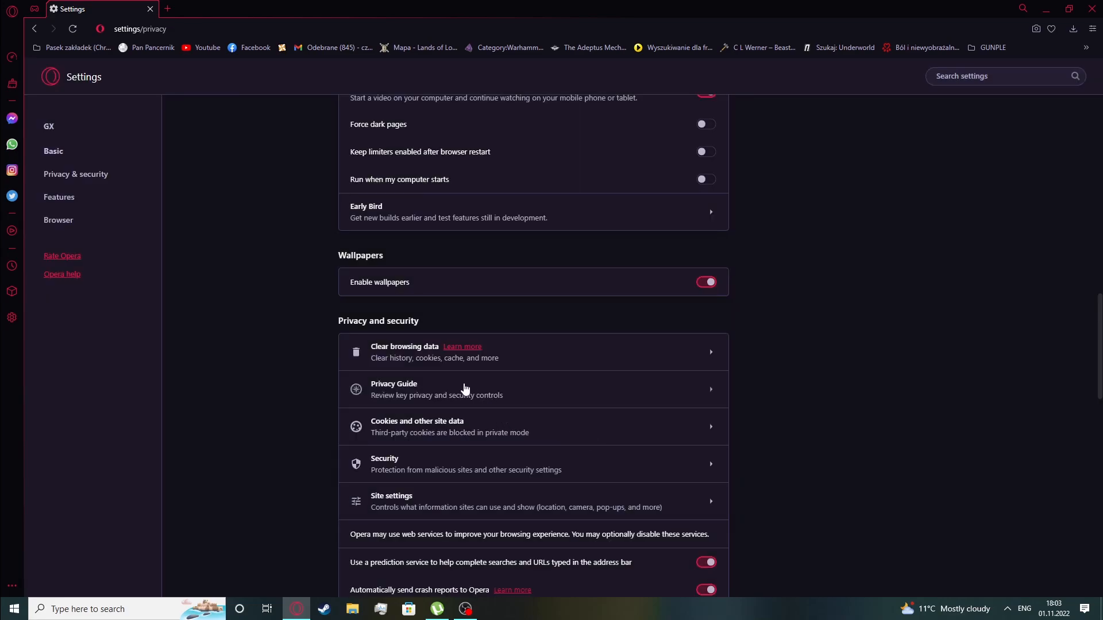